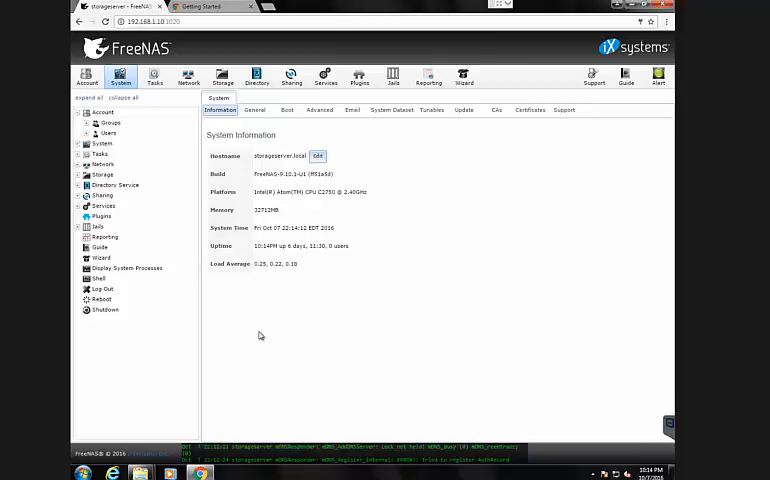
mouse_move(270, 298)
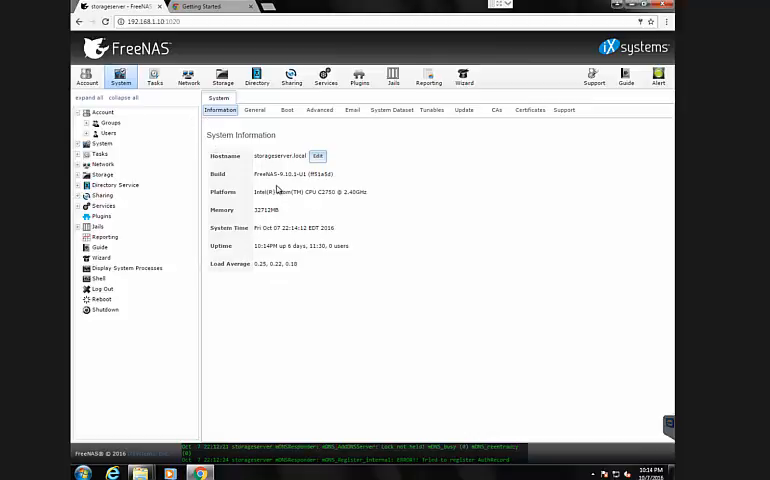
mouse_move(296, 186)
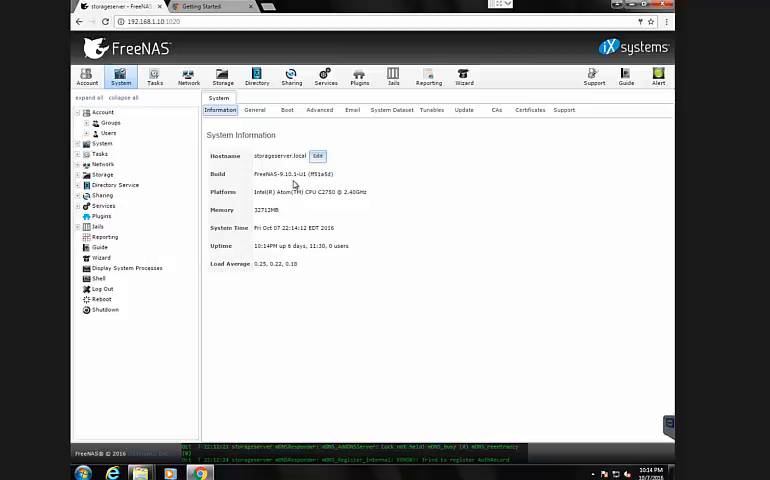
mouse_move(268, 84)
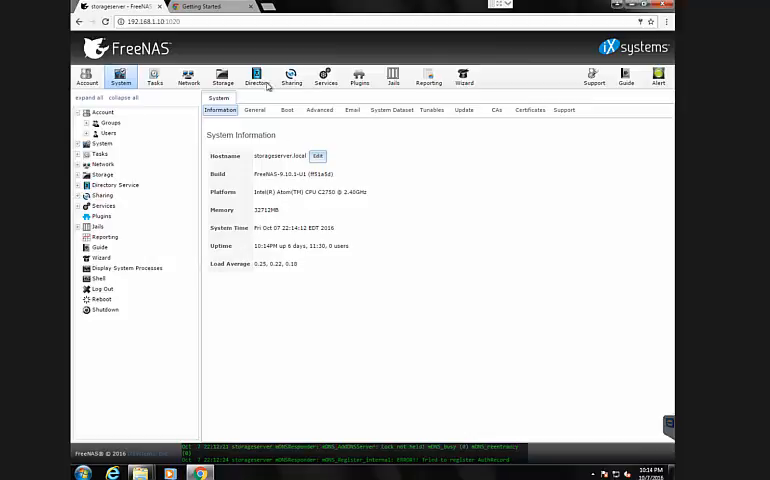
Review data_pool's options in Advanced Mode (compression, quota, reserved space) and cancel without changes
click(222, 76)
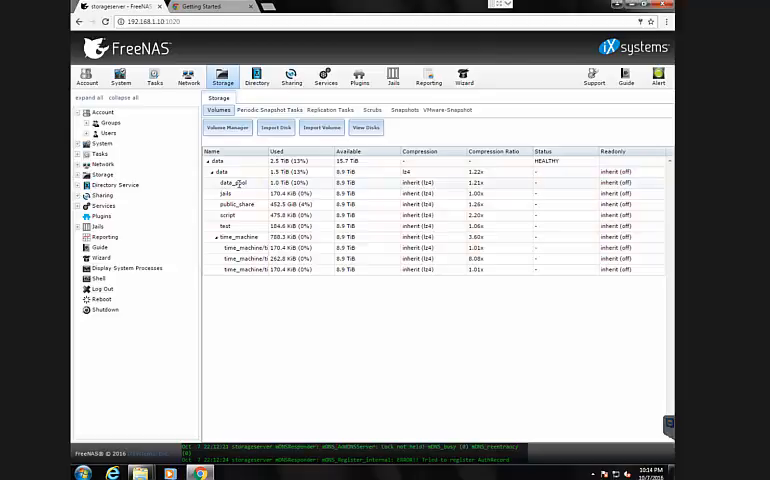
click(234, 184)
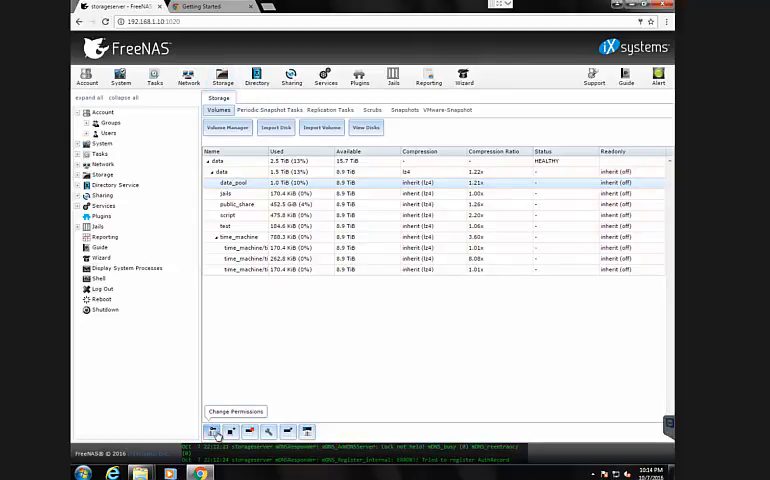
click(286, 432)
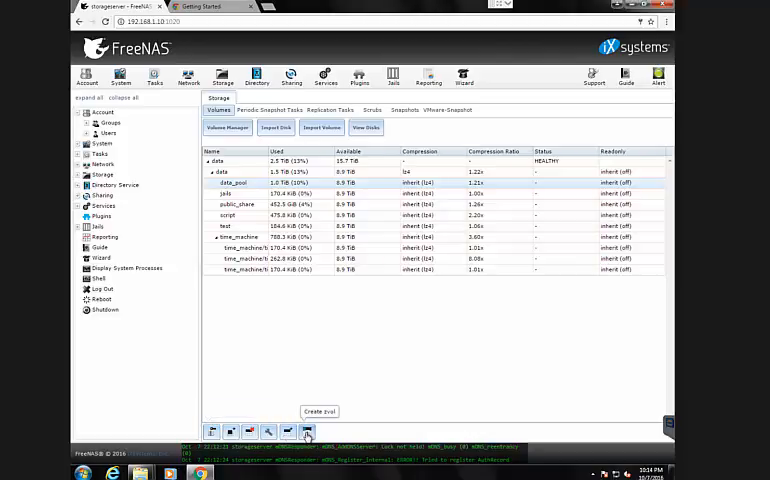
mouse_move(276, 432)
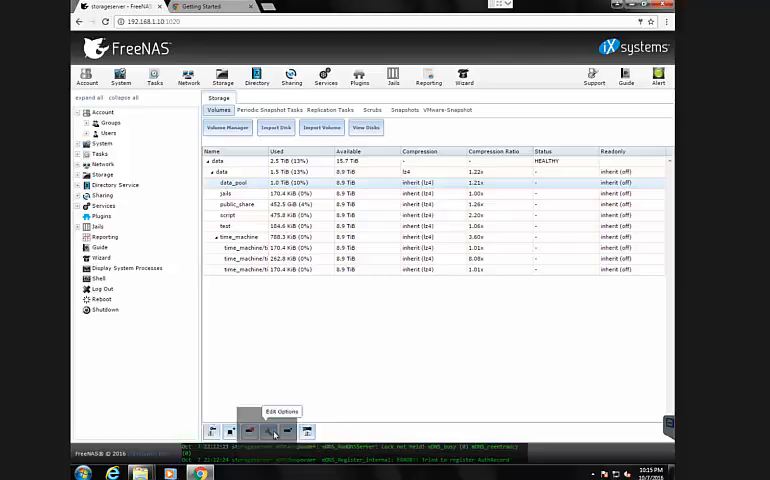
click(280, 432)
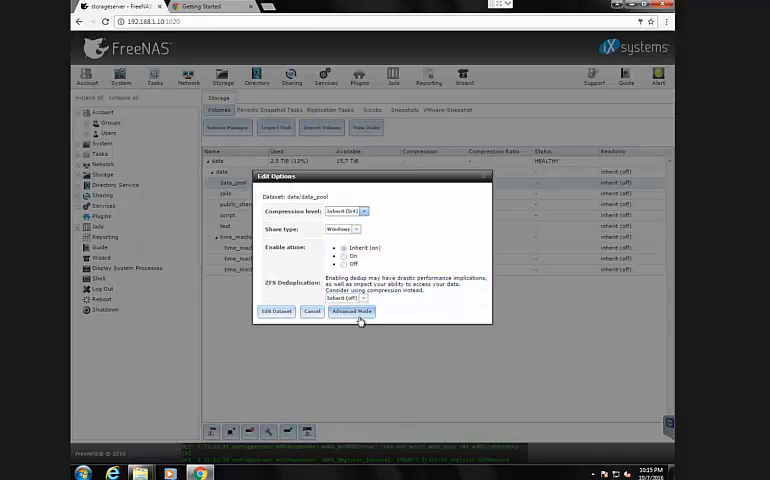
click(352, 312)
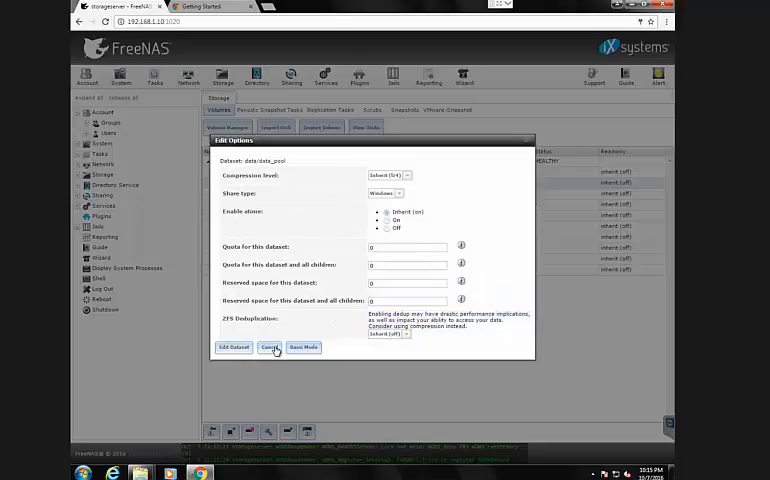
click(268, 348)
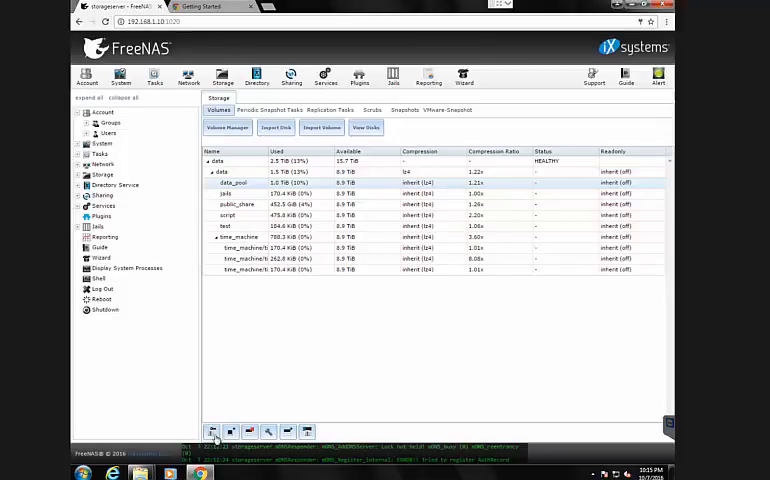
click(218, 432)
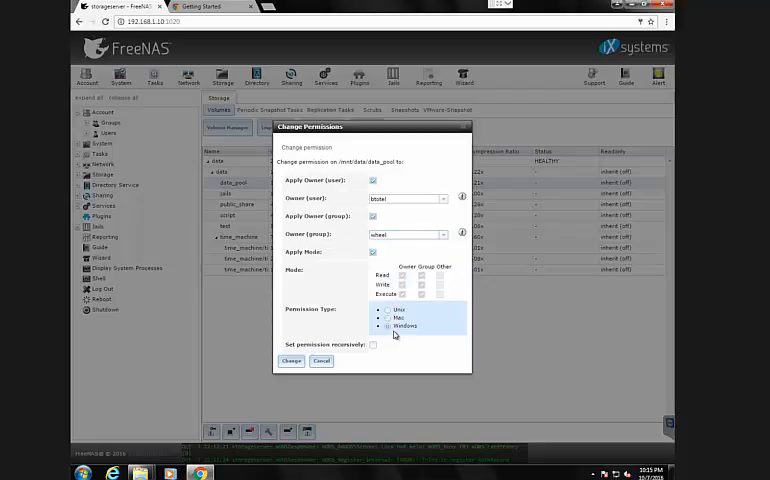
click(320, 360)
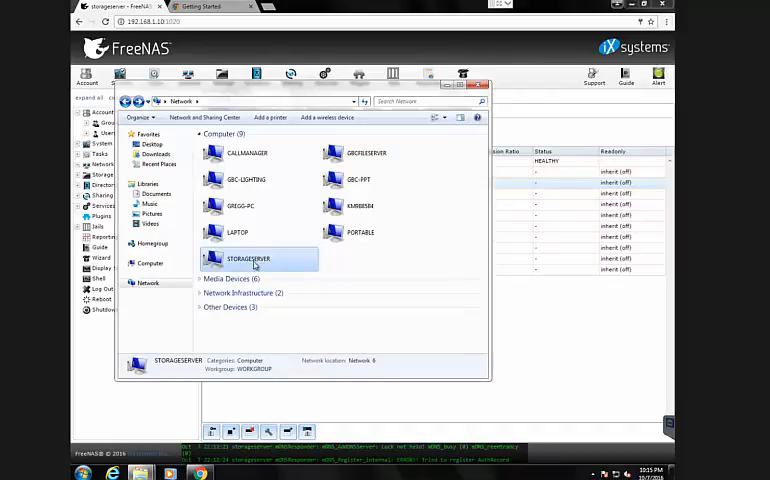
Open STORAGESERVER from the Network view to list its shared folders
double_click(248, 258)
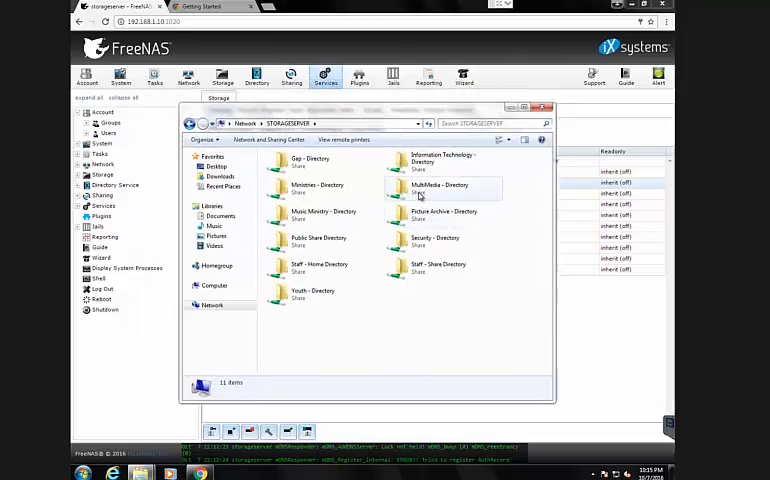
mouse_move(438, 224)
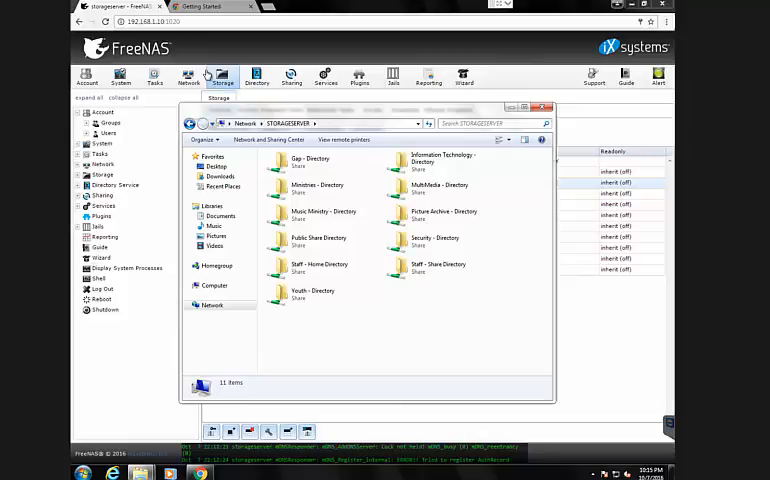
Review the Security - Directory SMB share's full Advanced Mode settings and cancel without changes
click(292, 76)
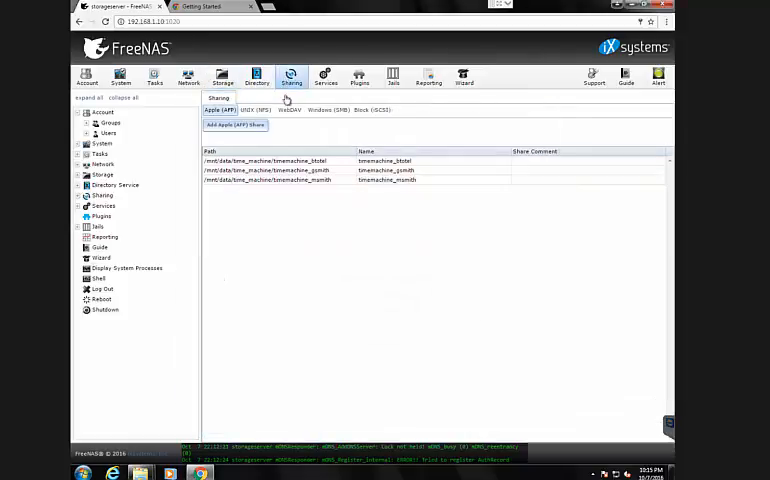
click(328, 110)
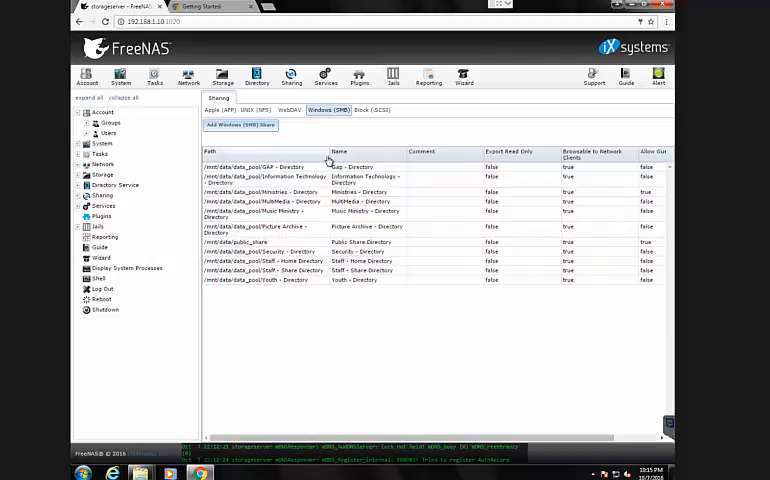
mouse_move(300, 252)
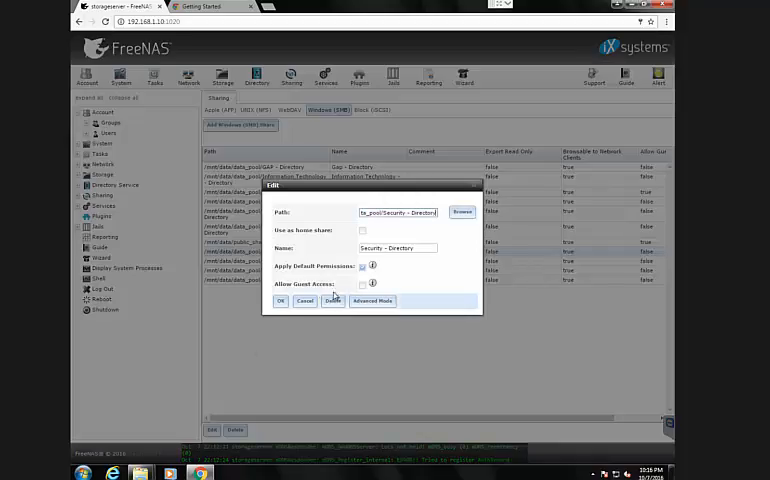
click(372, 300)
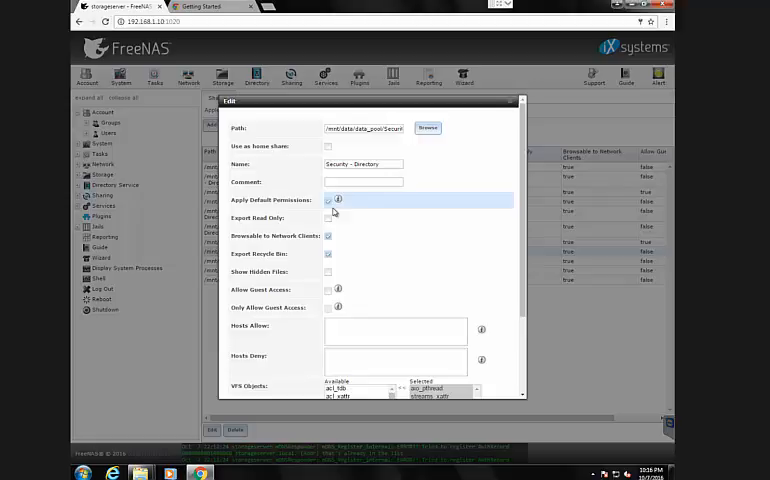
scroll(down, 3)
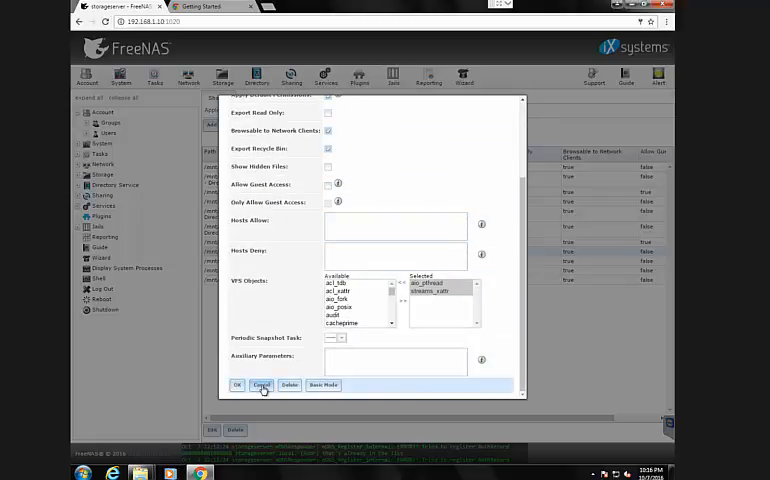
click(262, 384)
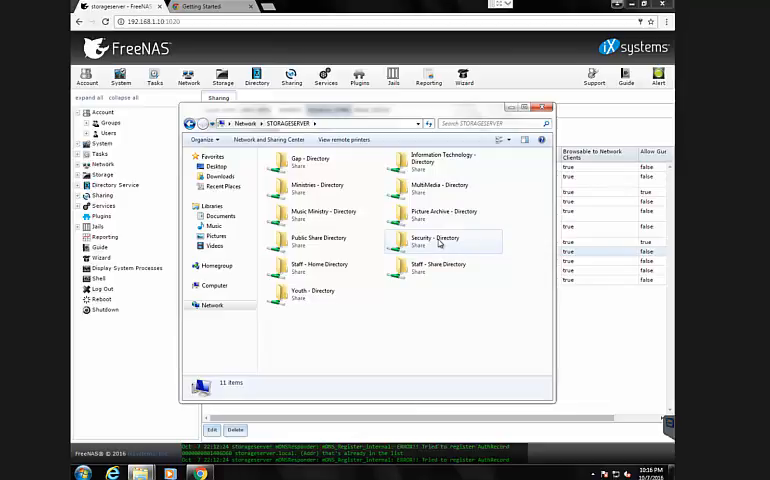
double_click(436, 240)
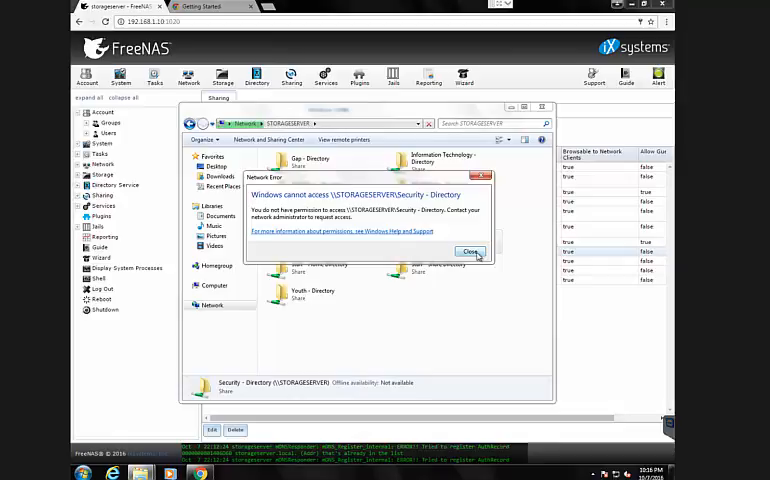
click(470, 252)
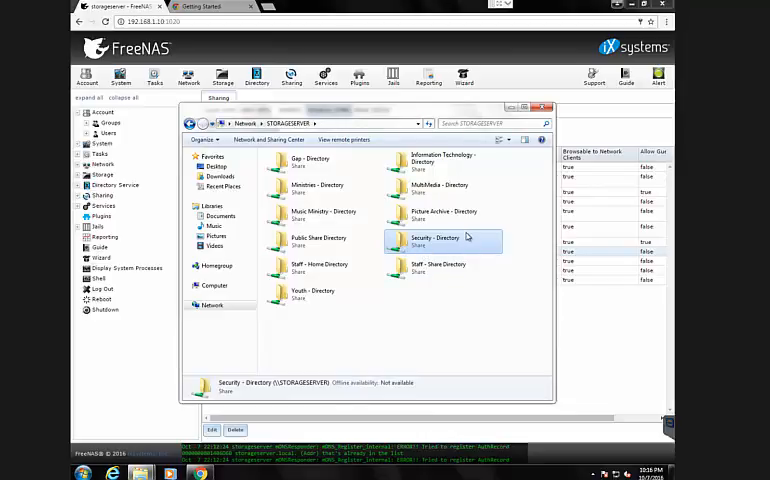
mouse_move(446, 244)
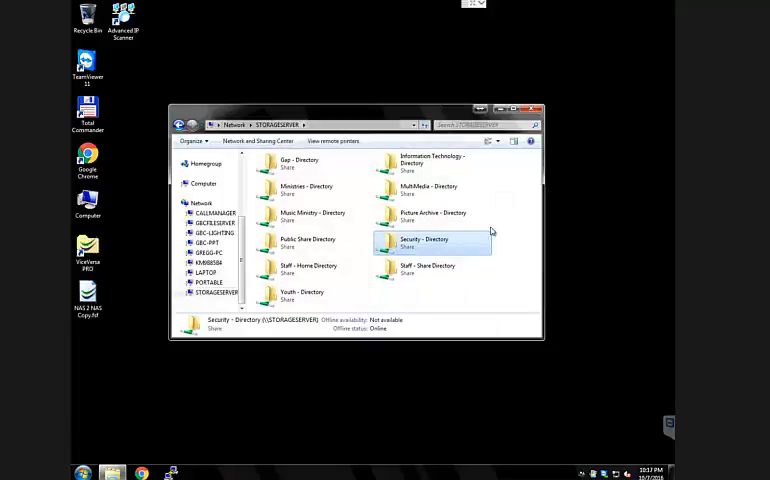
mouse_move(482, 240)
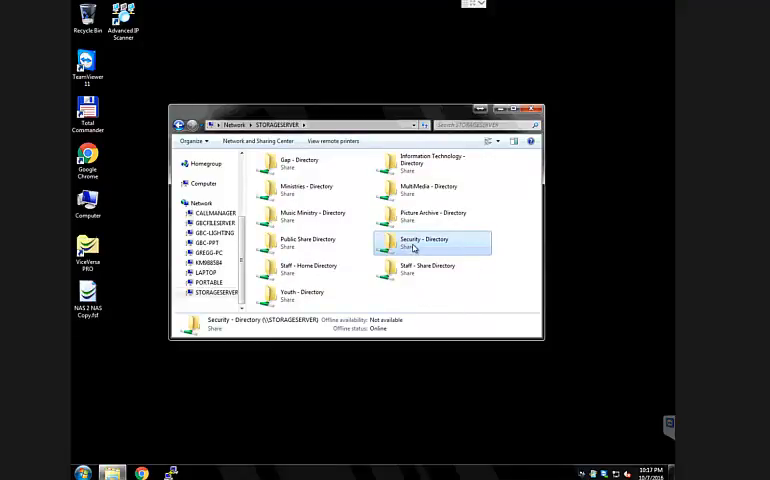
View the Security - Directory share's Properties and inspect a group's permissions on the Security tab
right_click(432, 242)
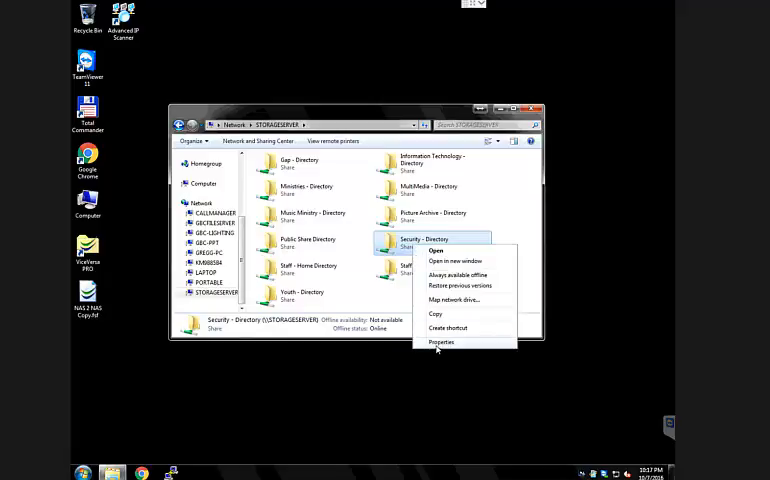
click(442, 342)
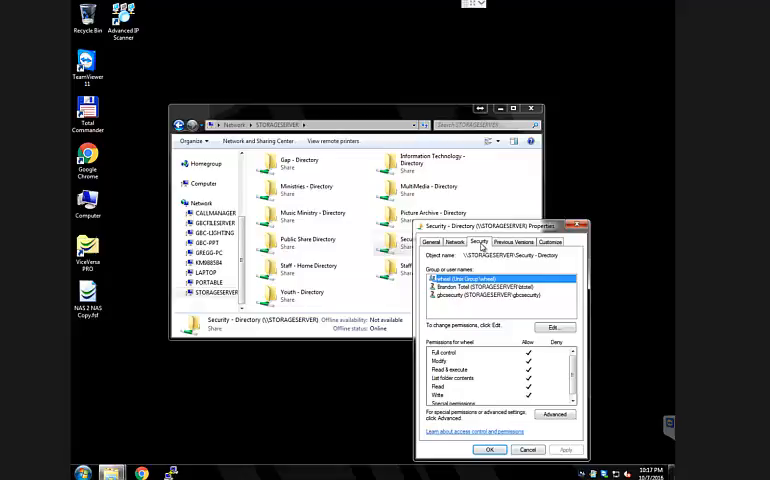
click(480, 296)
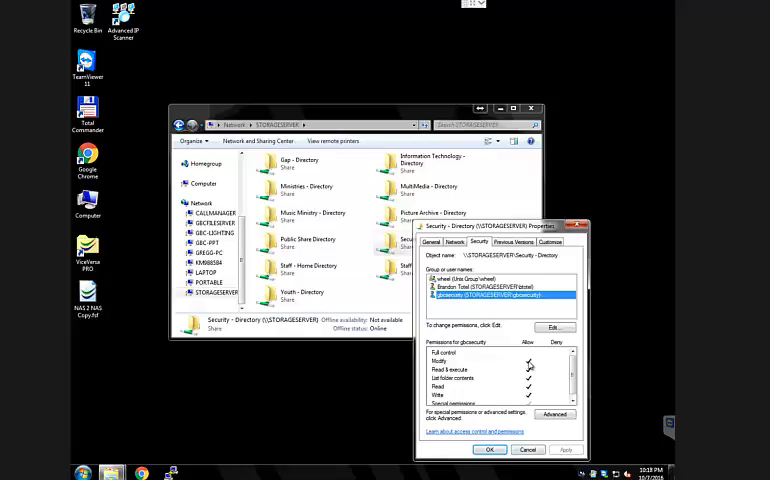
mouse_move(528, 368)
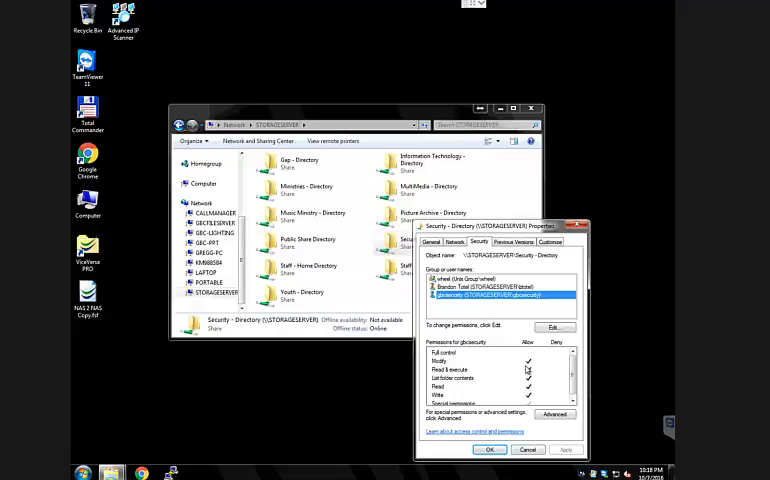